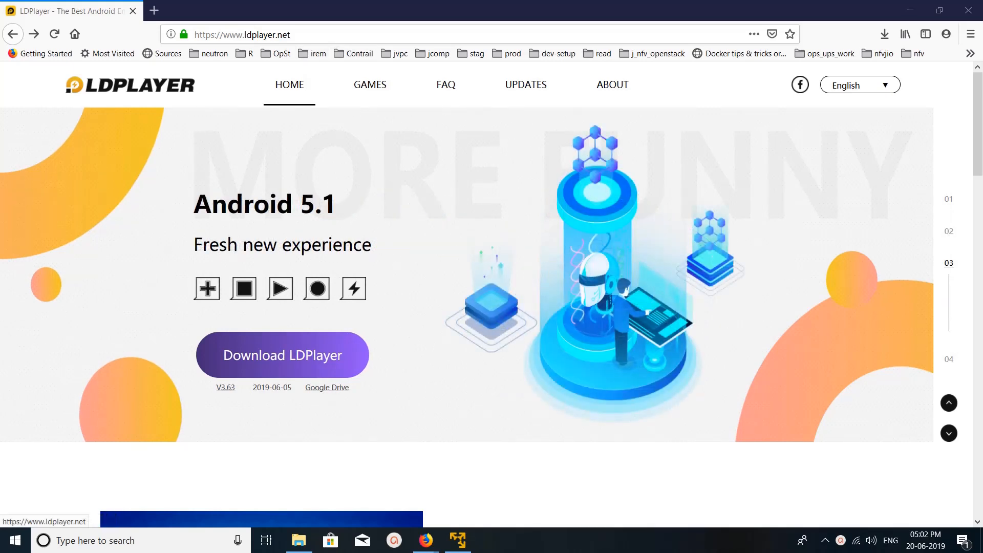
# Bring the LD folder window forward and run the LDPlayer_3.63.exe installer.
pyautogui.click(948, 295)
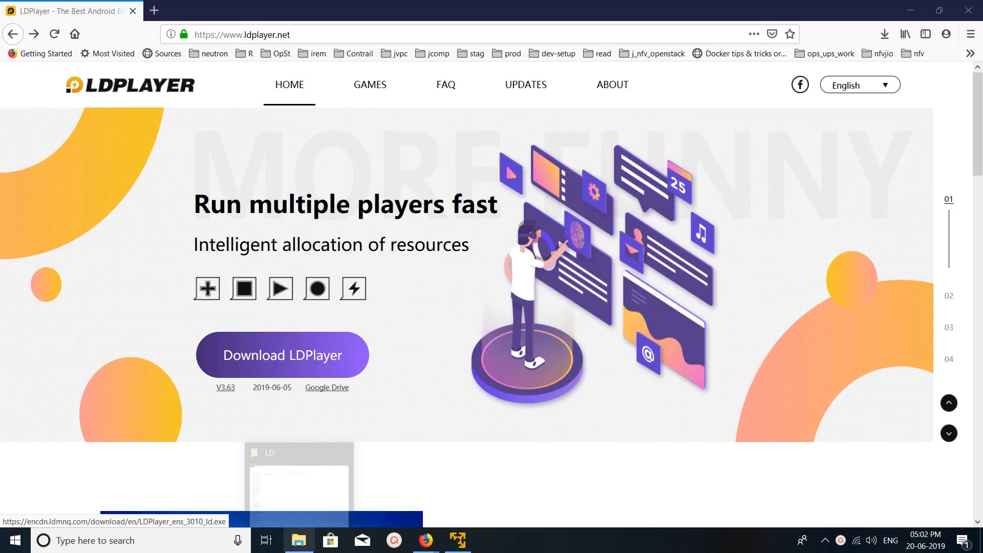
pyautogui.click(298, 482)
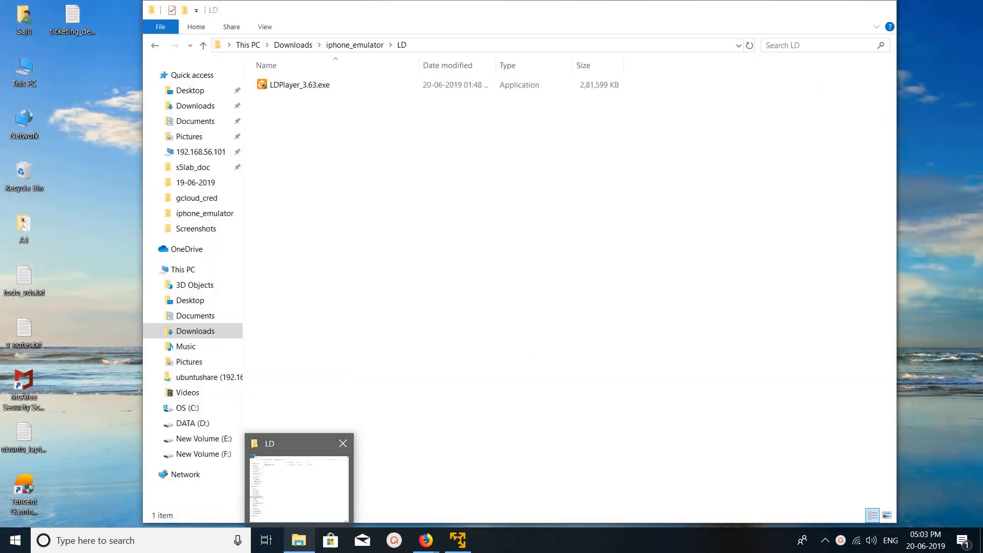
pyautogui.click(425, 540)
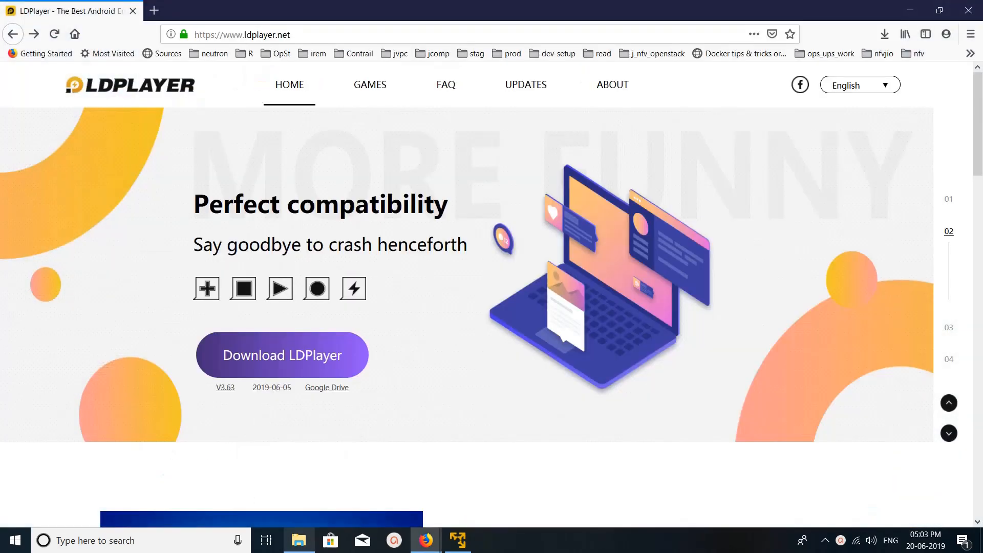
pyautogui.click(298, 540)
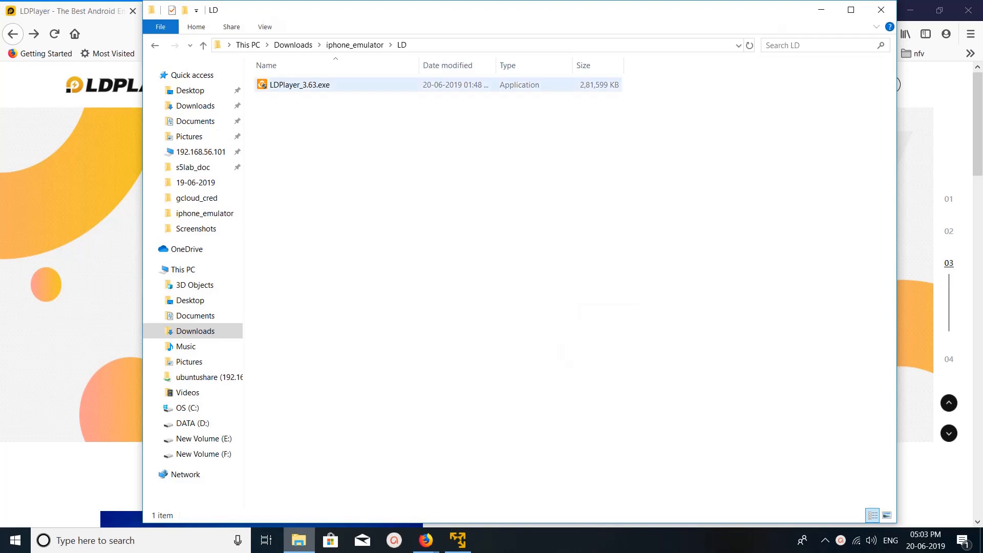
pyautogui.rightClick(298, 84)
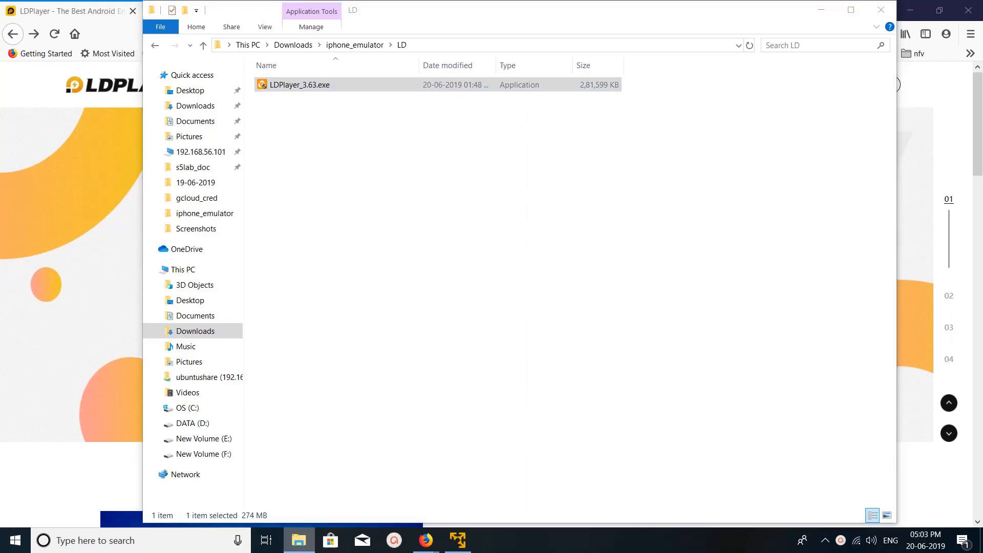
pyautogui.doubleClick(298, 85)
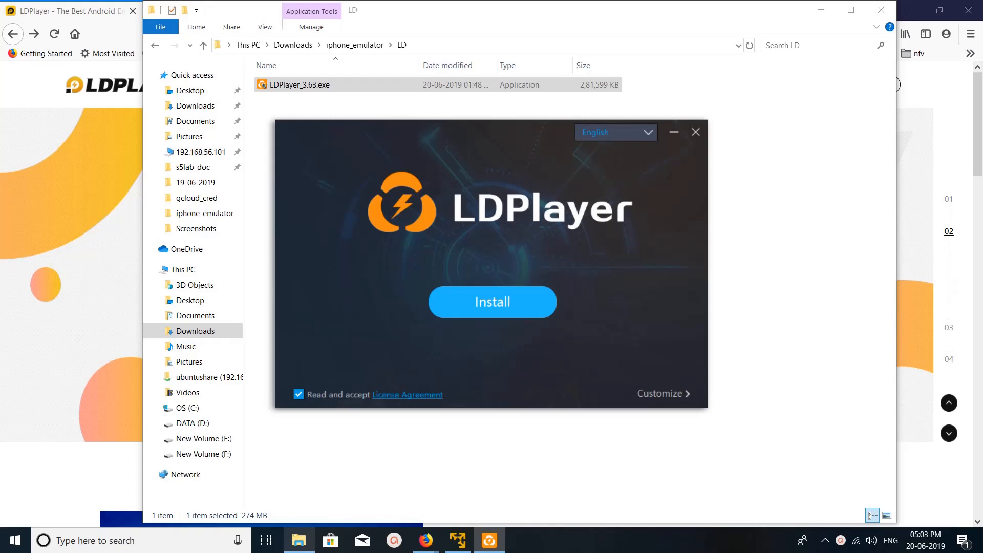
# Install LDPlayer 3.63 with the license agreement accepted, waiting for 'Installation success'.
pyautogui.click(491, 302)
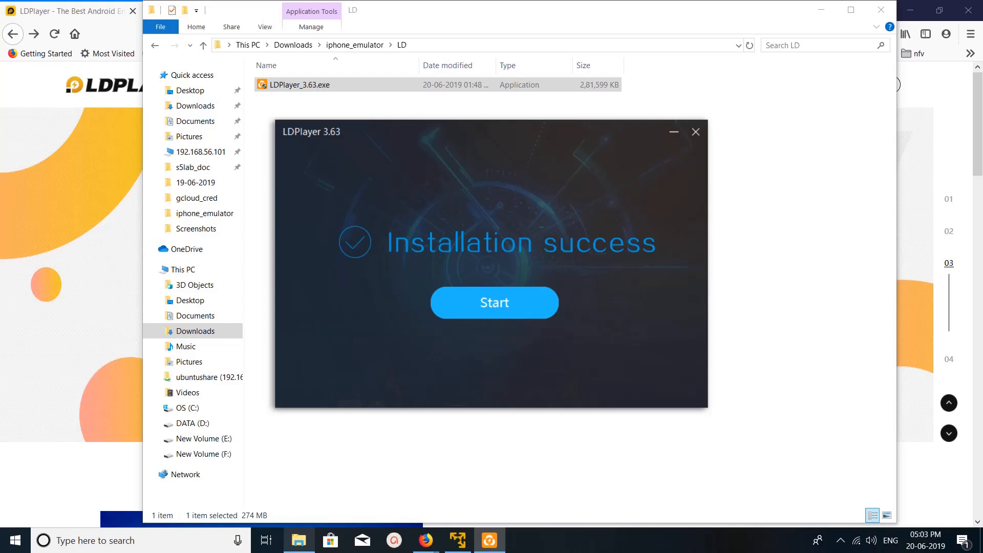
# Start LDPlayer from the installer and let it load into the app store.
pyautogui.click(493, 302)
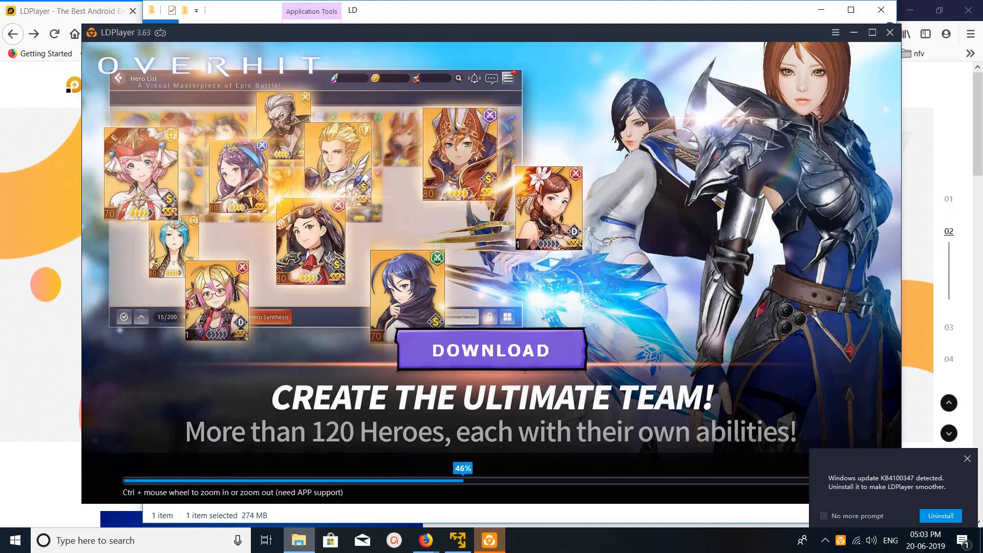
pyautogui.click(969, 458)
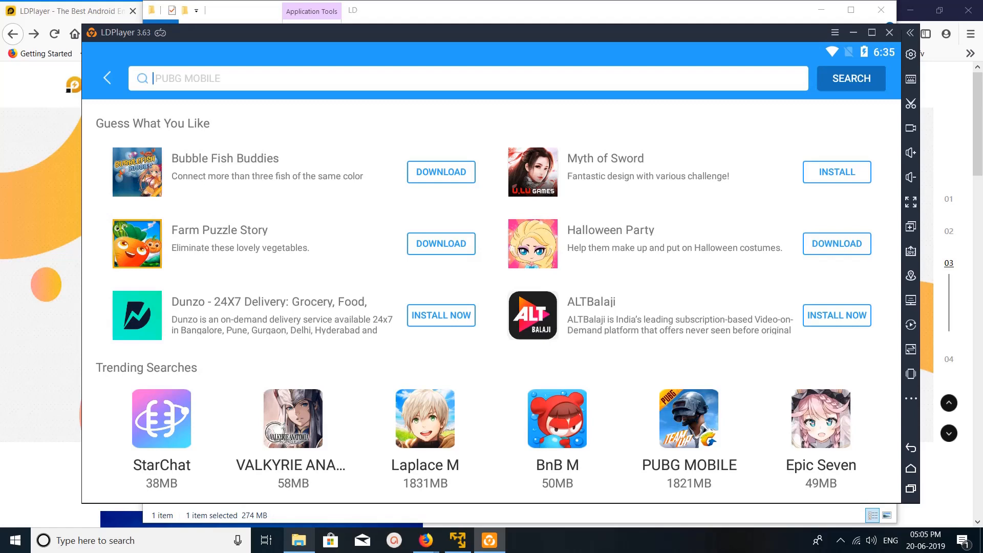
# Browse the store HOME page and the TOP GAMES and TOP APPS rankings, then open Google Play.
pyautogui.click(107, 78)
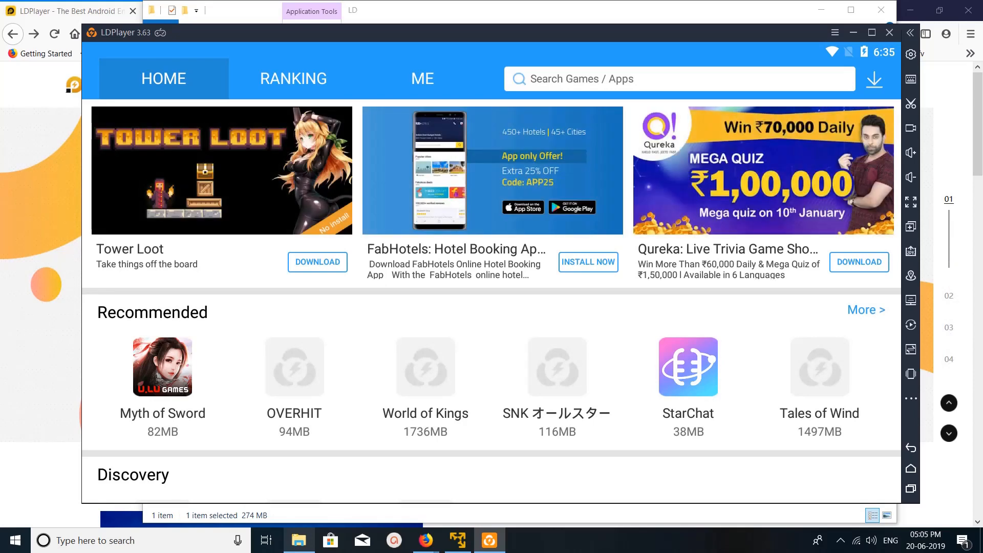
pyautogui.scroll(-3)
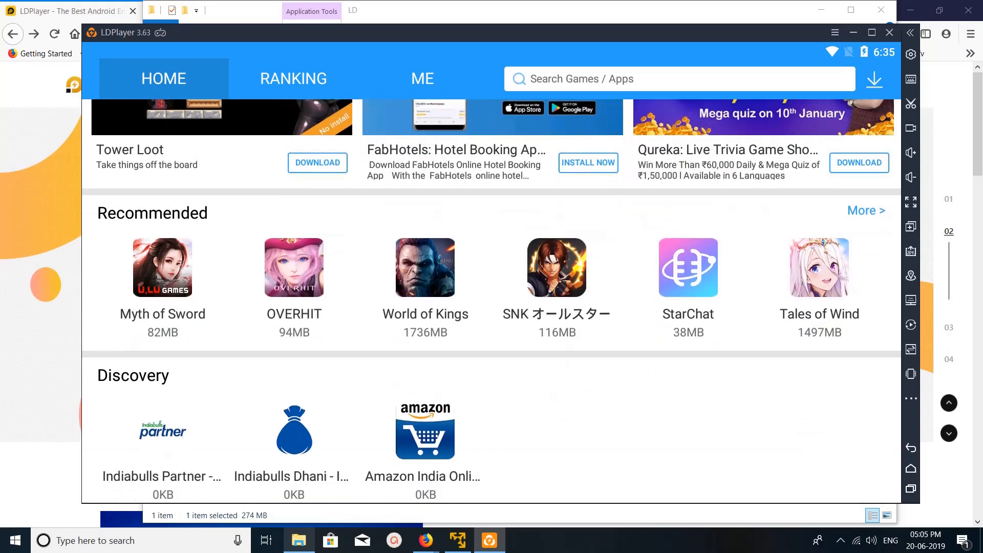
pyautogui.click(293, 78)
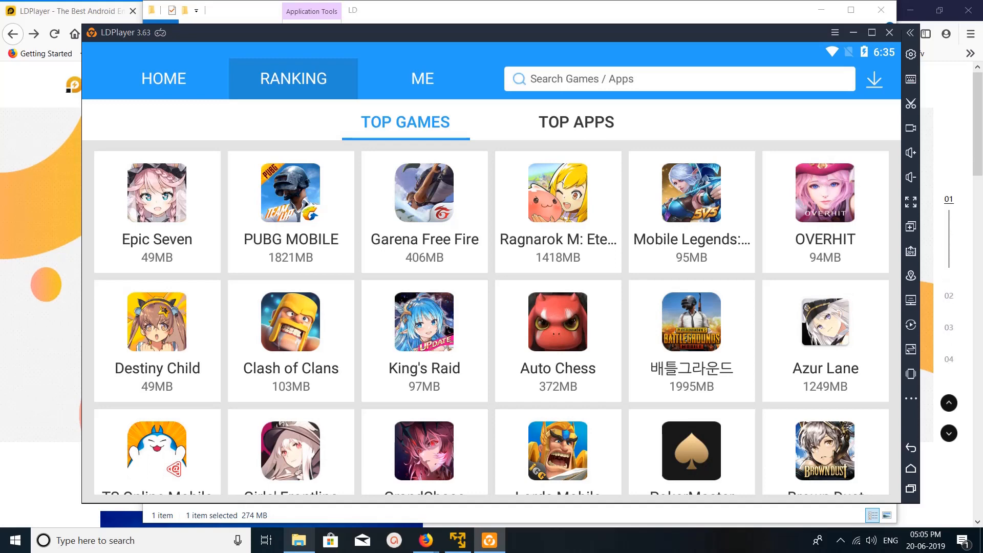
pyautogui.click(575, 123)
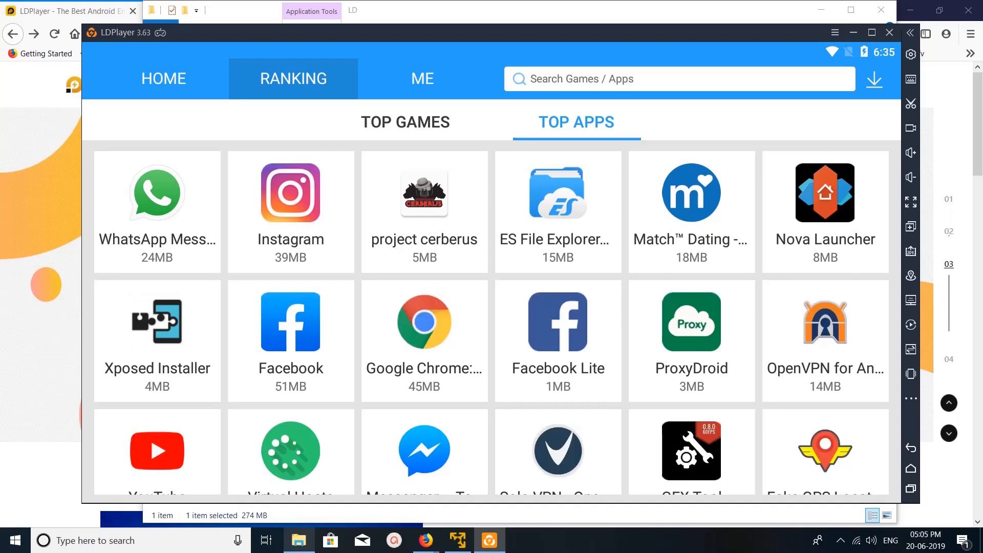
pyautogui.click(163, 78)
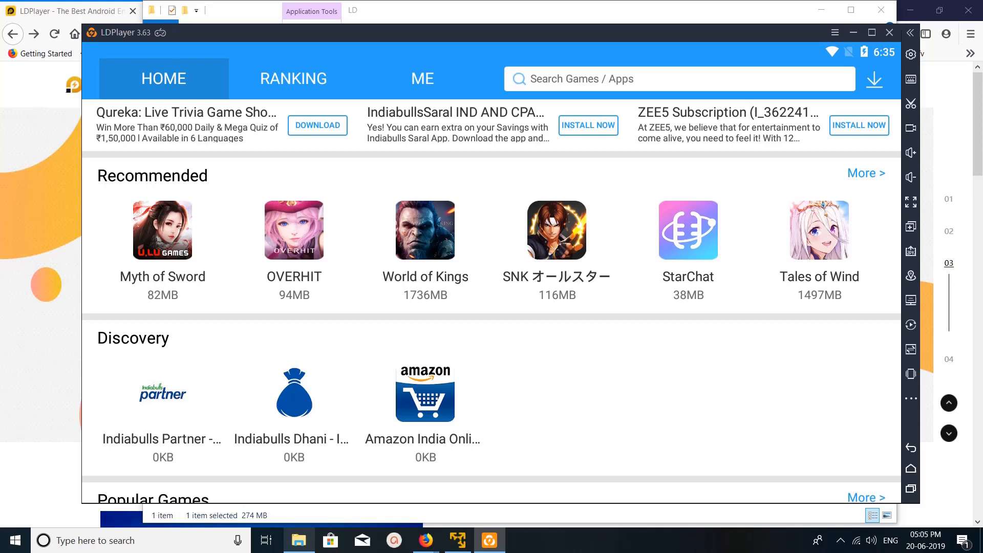
pyautogui.click(293, 78)
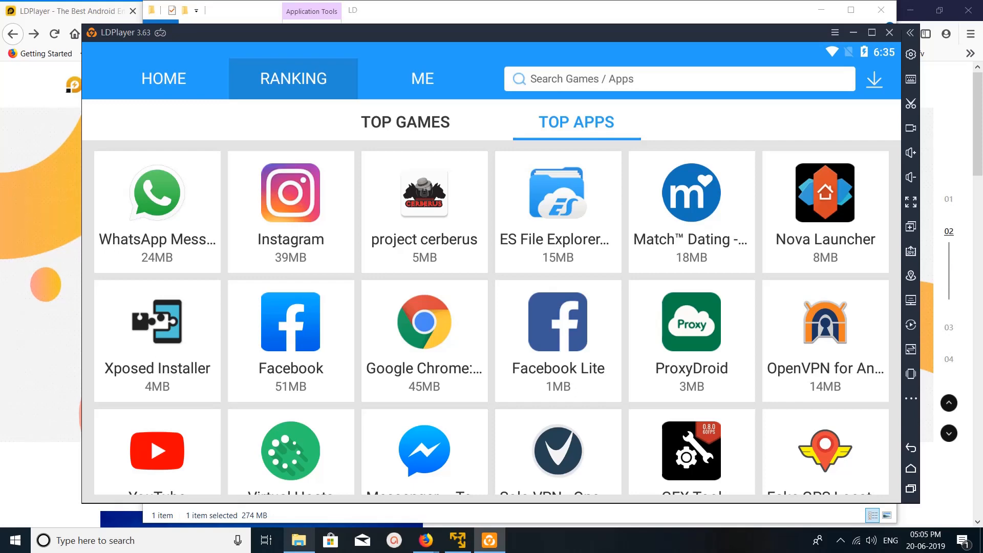
pyautogui.click(557, 321)
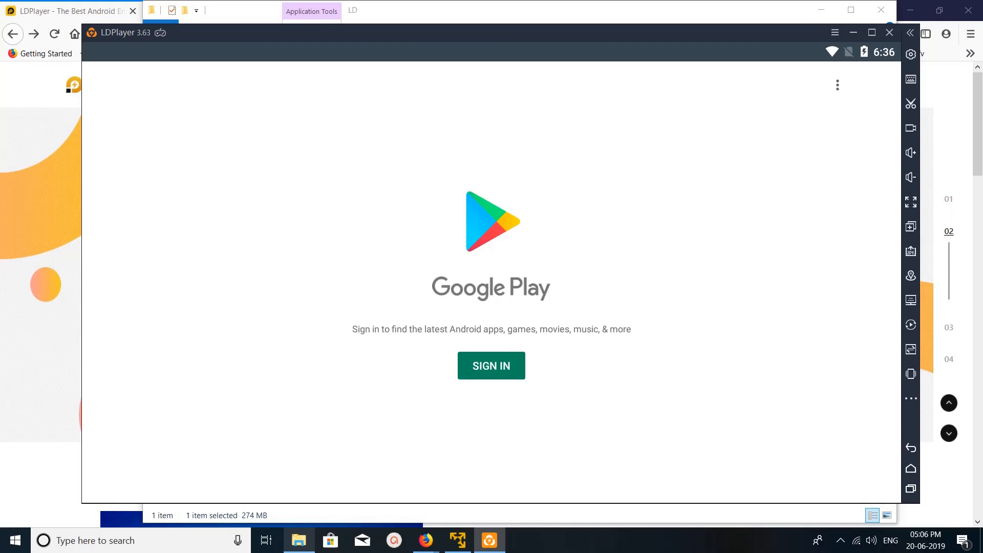
# Open Google Play's sign-in form, then show the recent-apps overview.
pyautogui.click(491, 366)
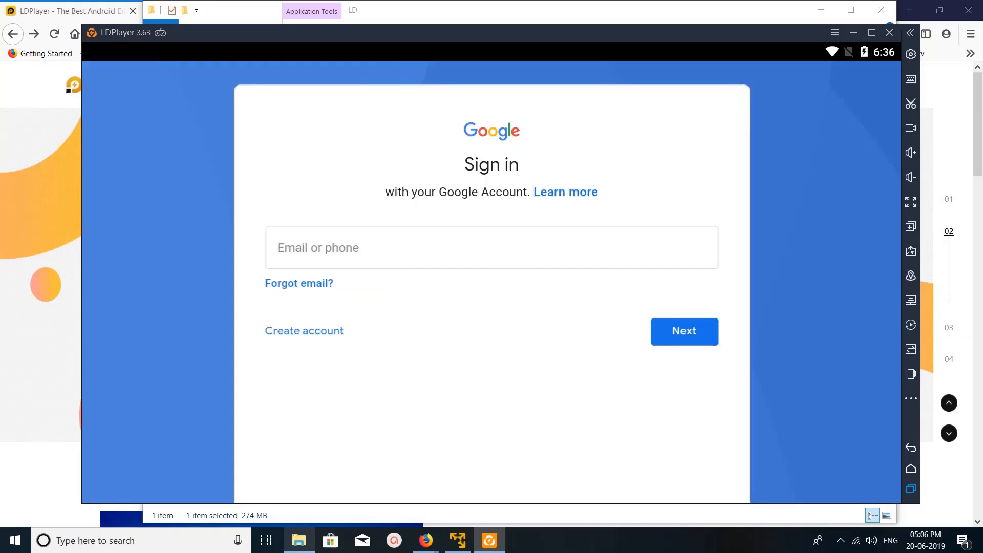
pyautogui.moveTo(910, 468)
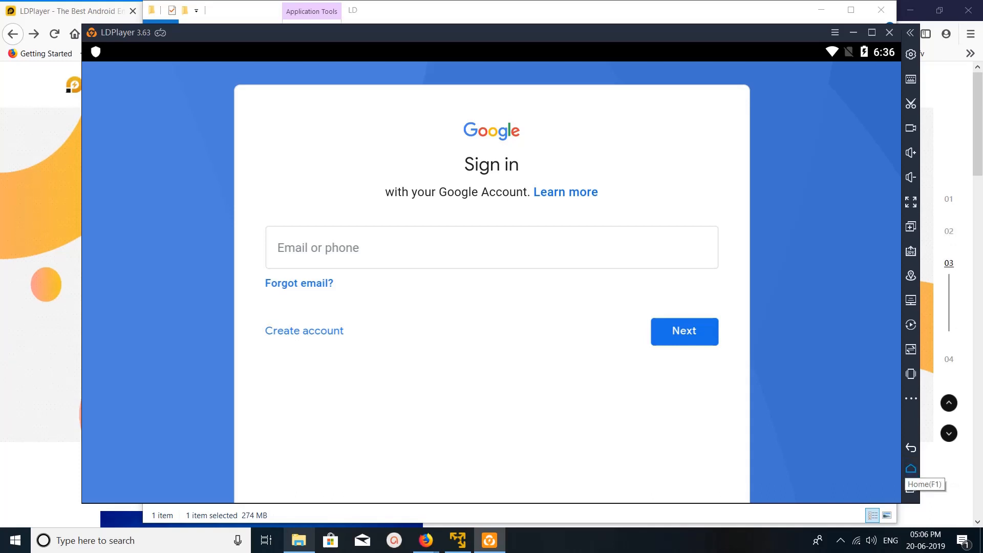
pyautogui.click(910, 469)
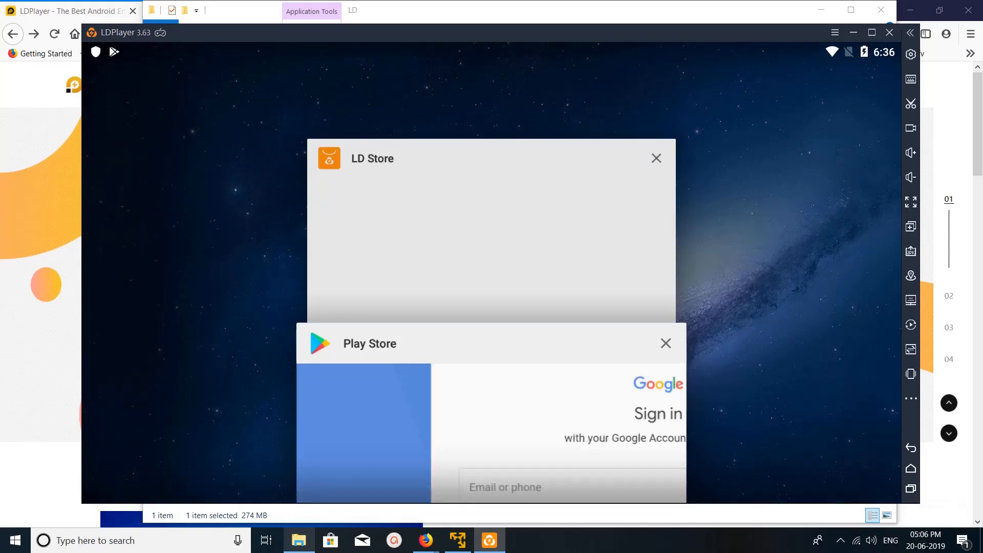
# Close the Play Store and LD Store cards in the recent-apps overview.
pyautogui.click(665, 343)
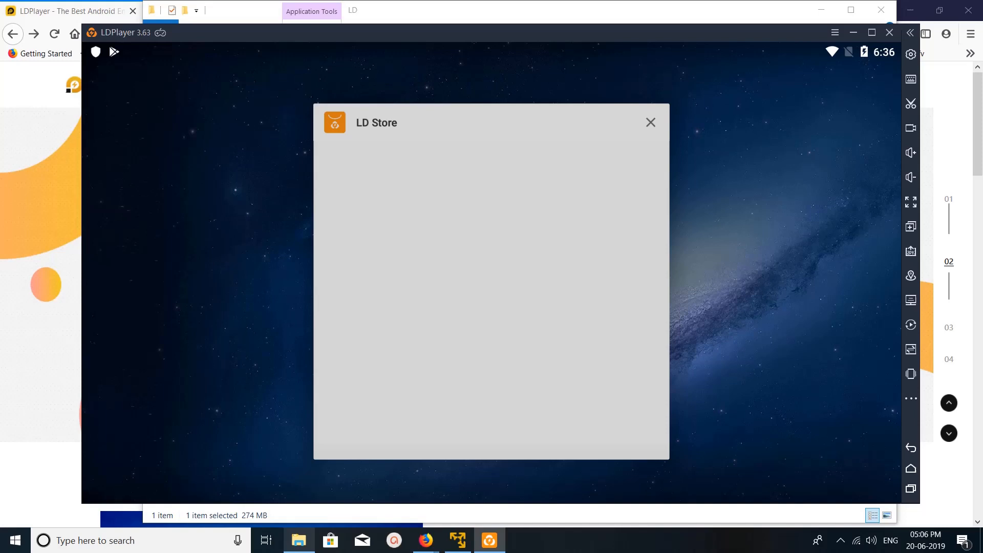
pyautogui.click(651, 122)
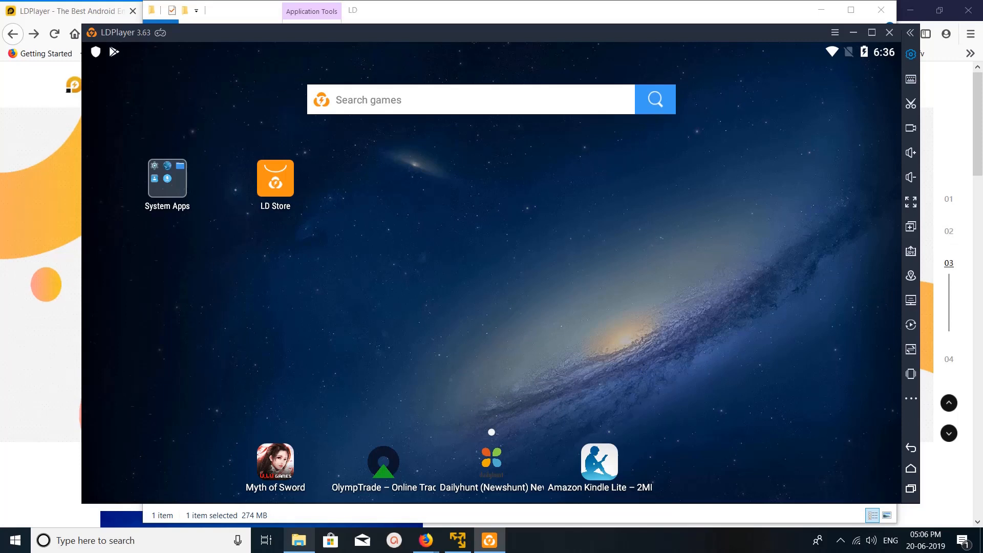
# Open emulator settings, compare resolution tabs, keep Tablet 1600x900, and scroll Game settings.
pyautogui.click(910, 53)
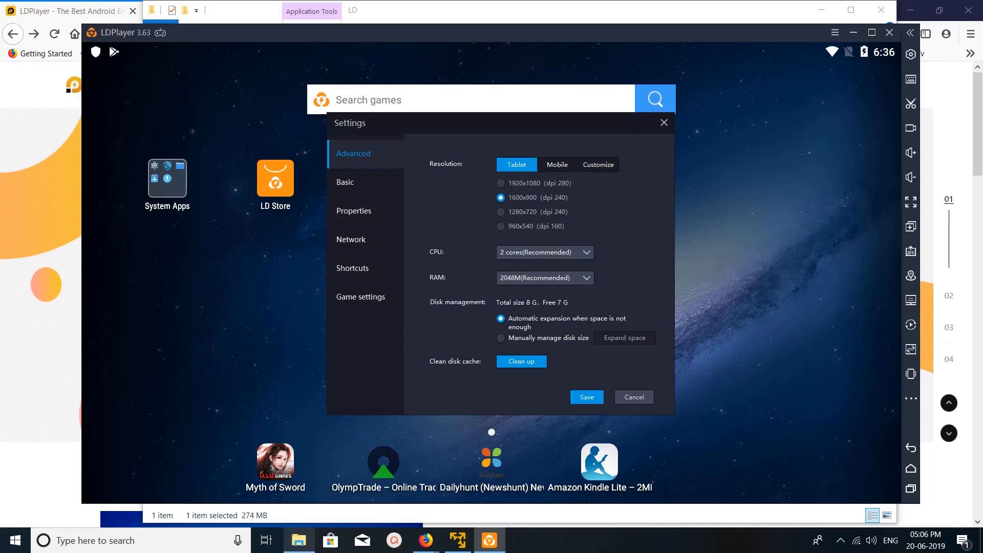
pyautogui.click(556, 164)
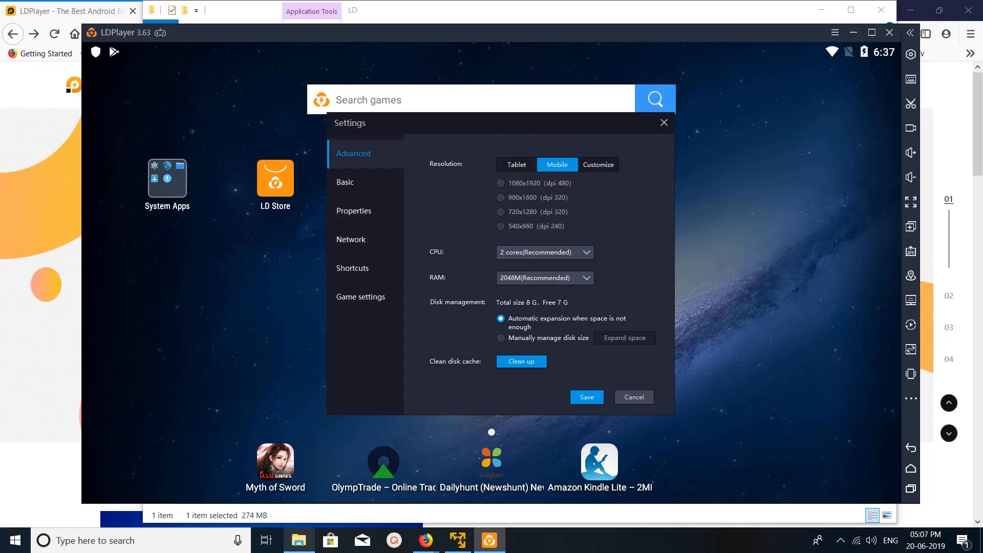
pyautogui.click(597, 165)
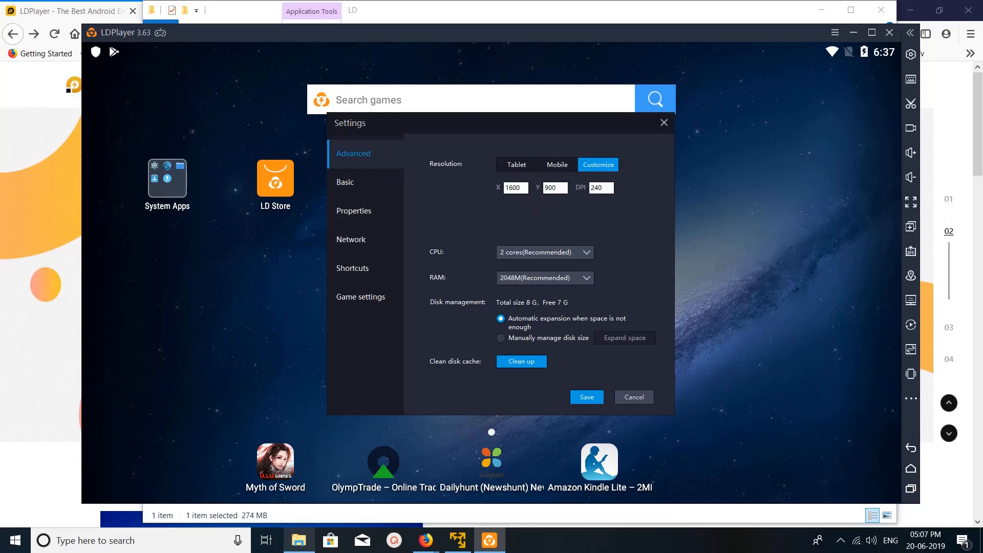
pyautogui.click(516, 164)
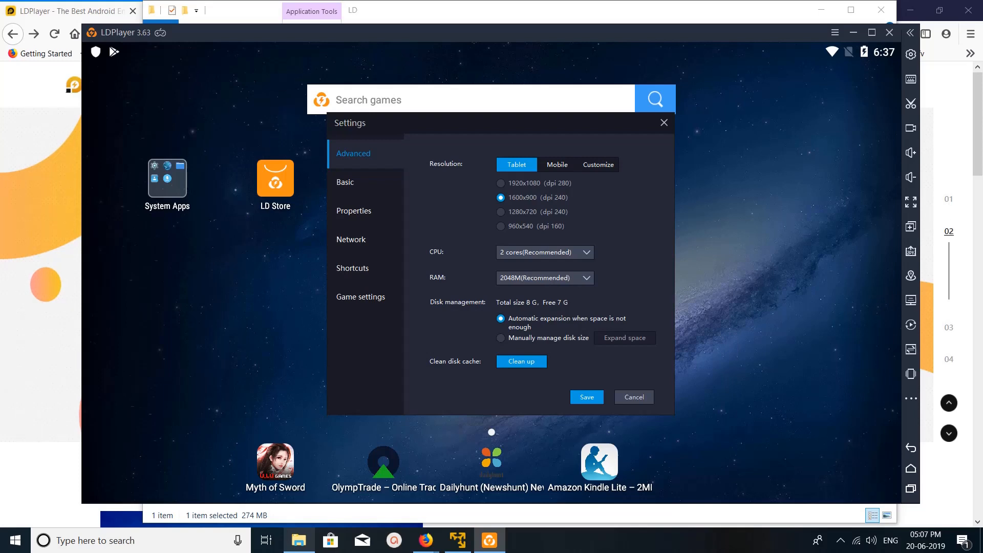
pyautogui.click(361, 297)
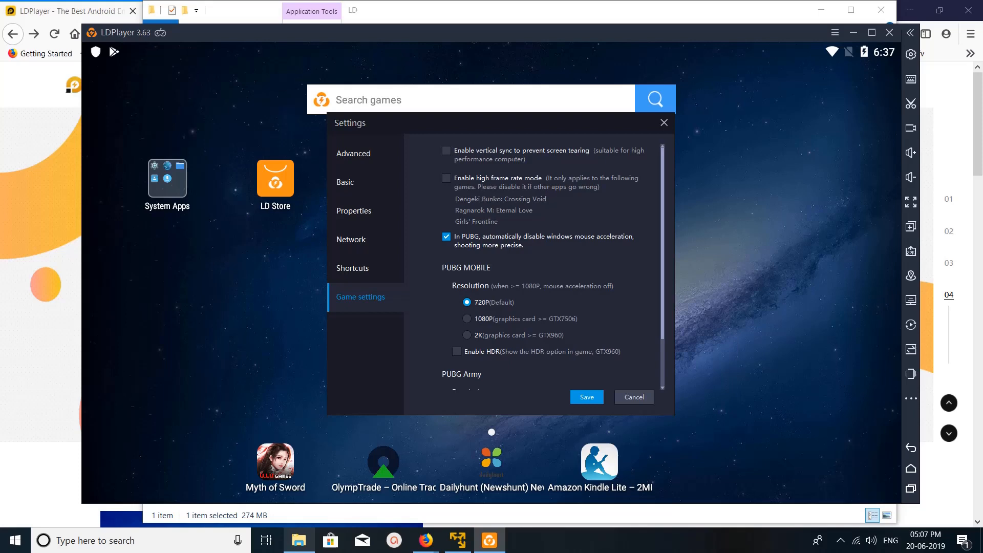
pyautogui.scroll(-3)
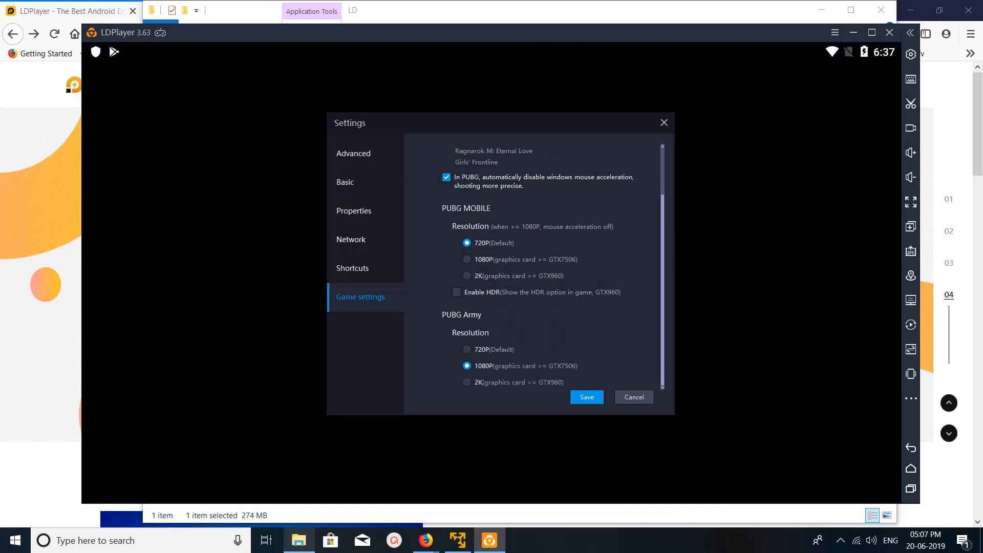